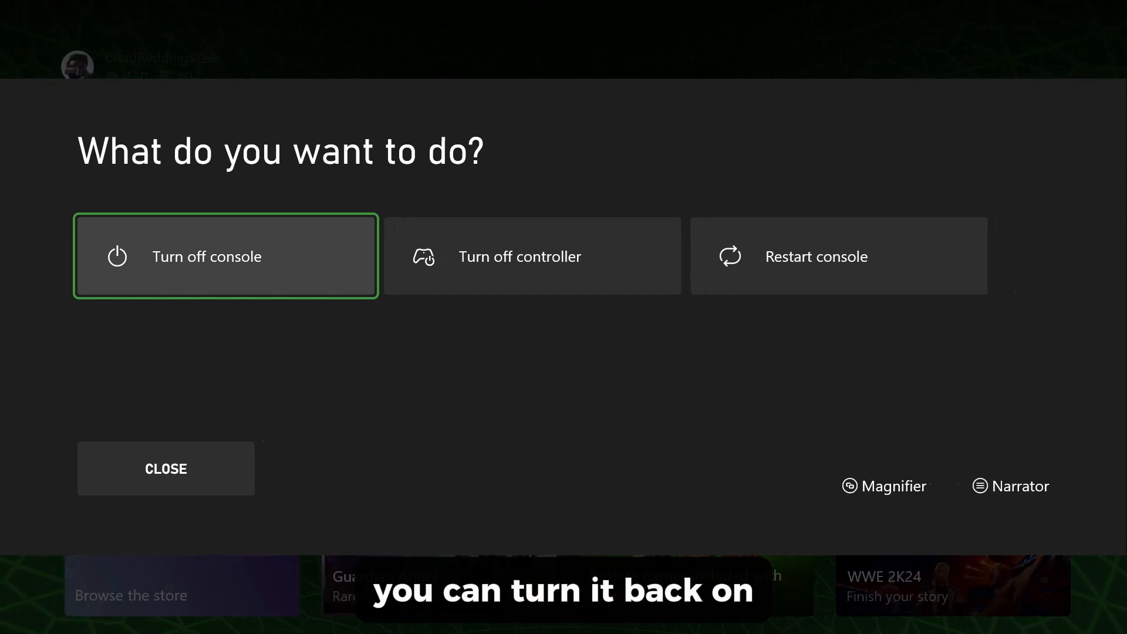
Close the power menu and land back on the Home screen with Settings highlighted
click(166, 468)
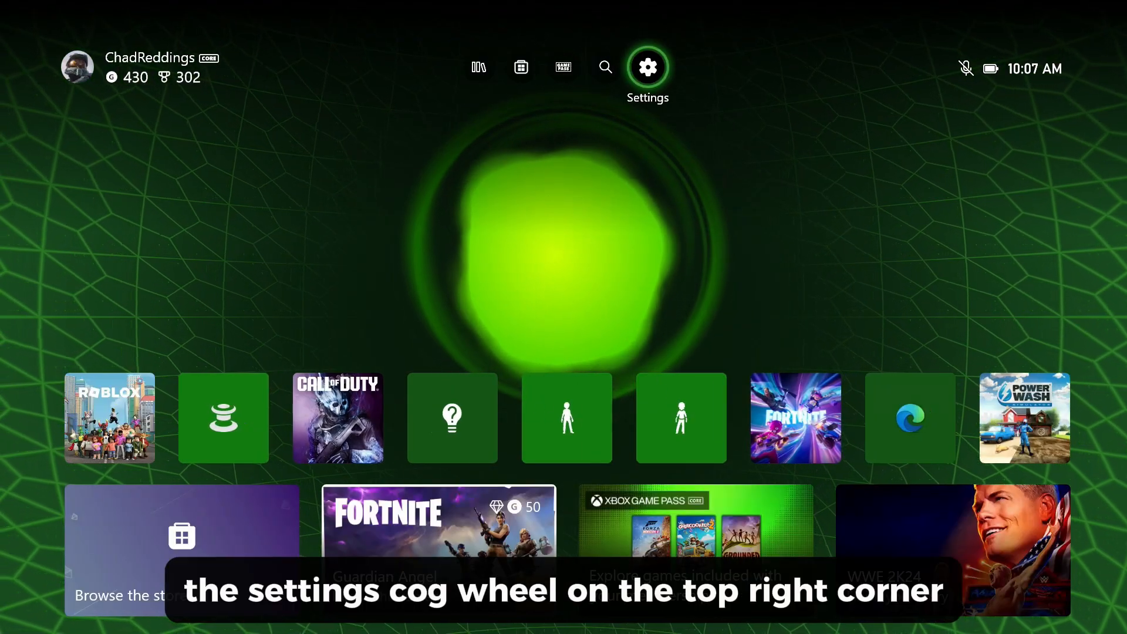
Run Test network connection from Network settings and continue past the 'It's all good' result
click(646, 67)
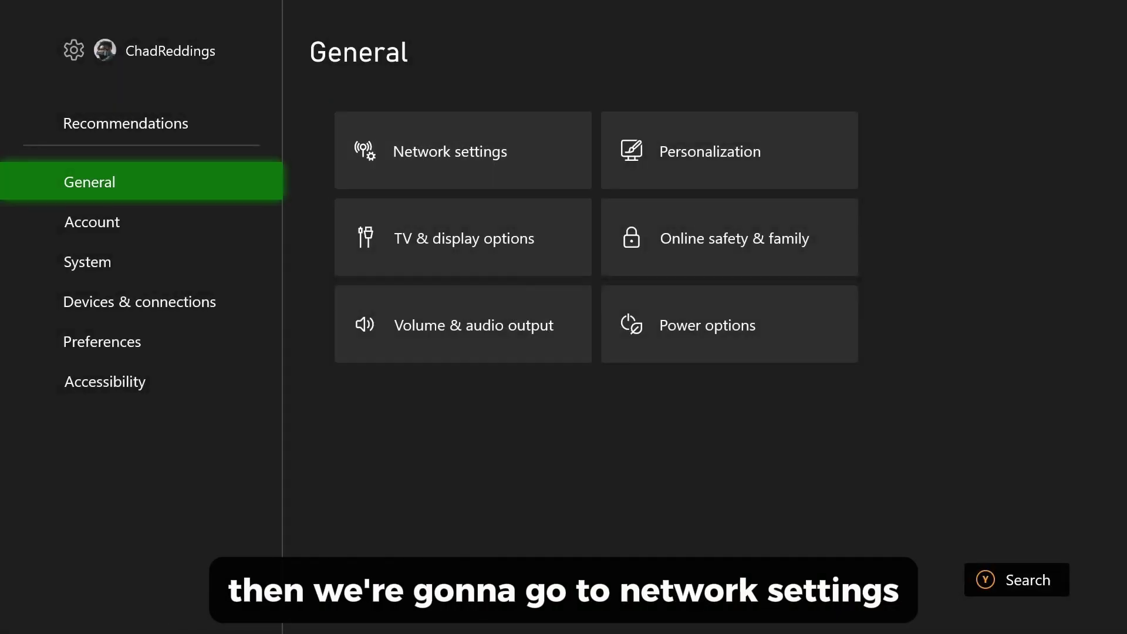
click(462, 151)
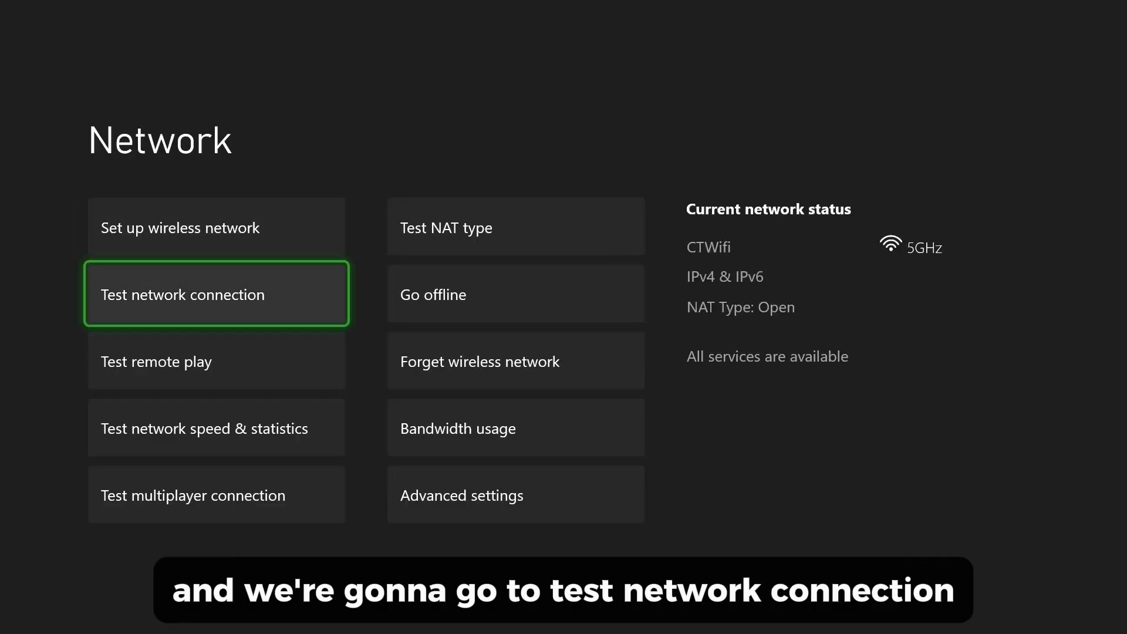
click(216, 294)
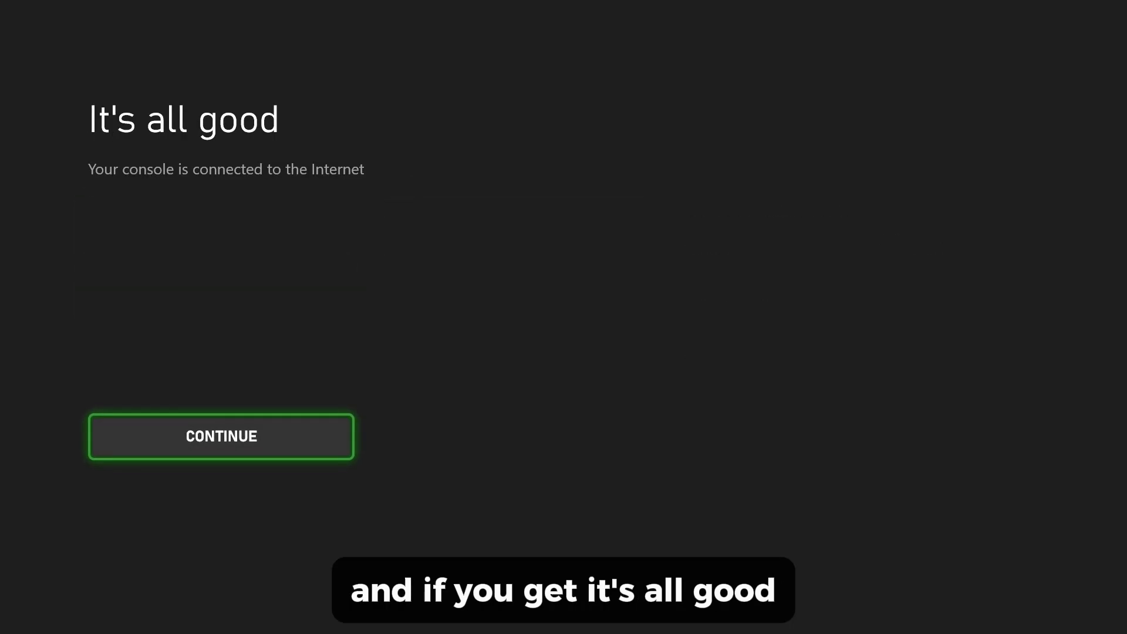
click(222, 436)
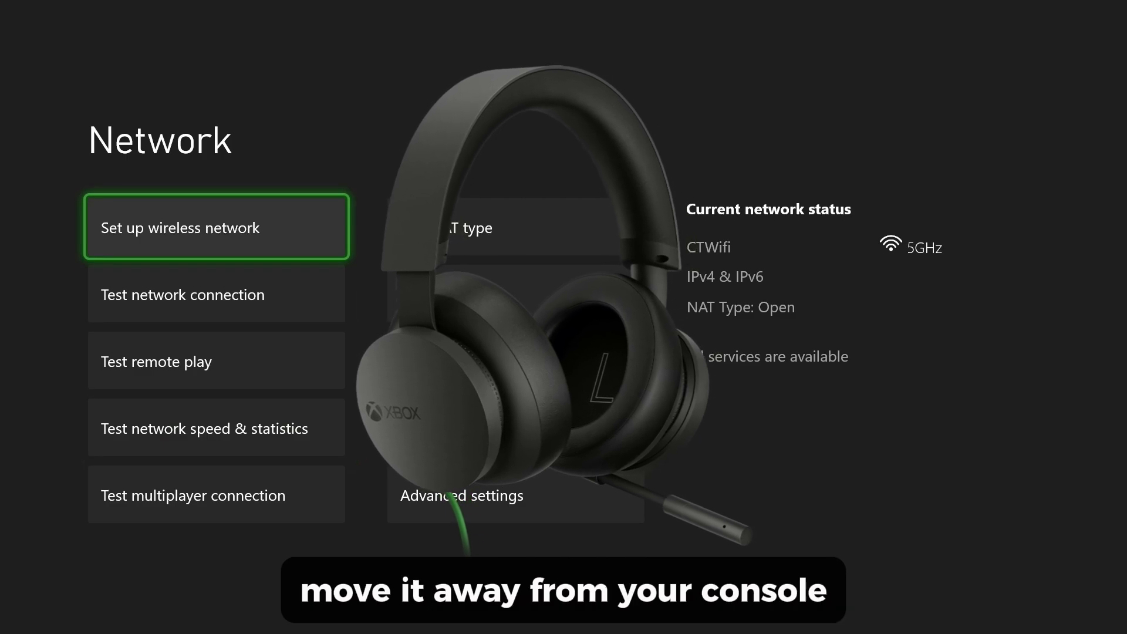
click(216, 294)
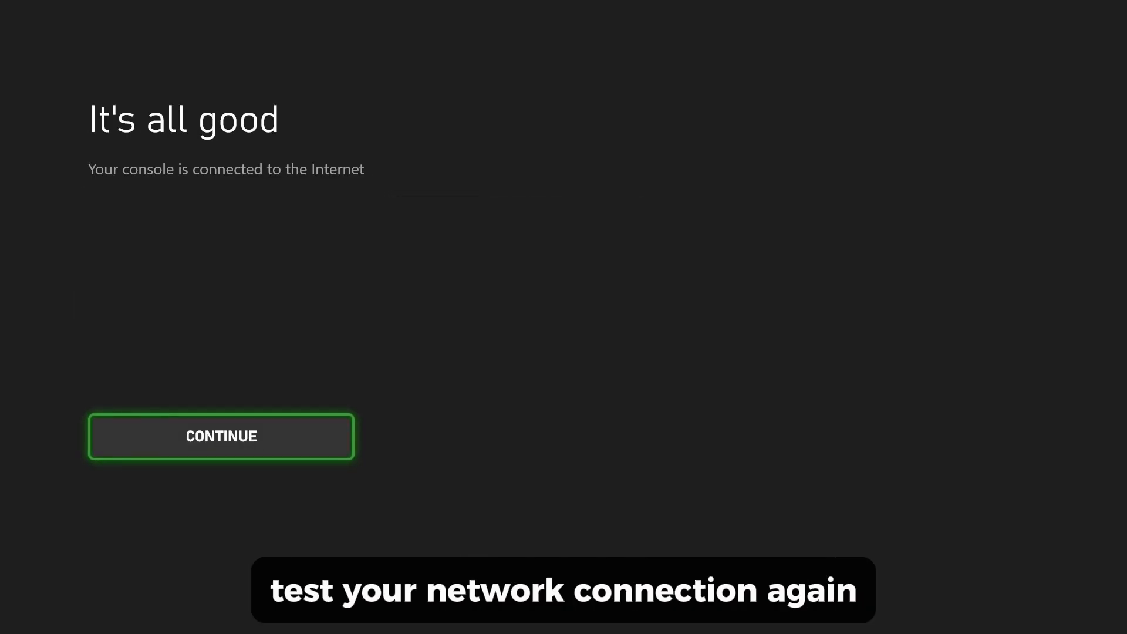
click(222, 436)
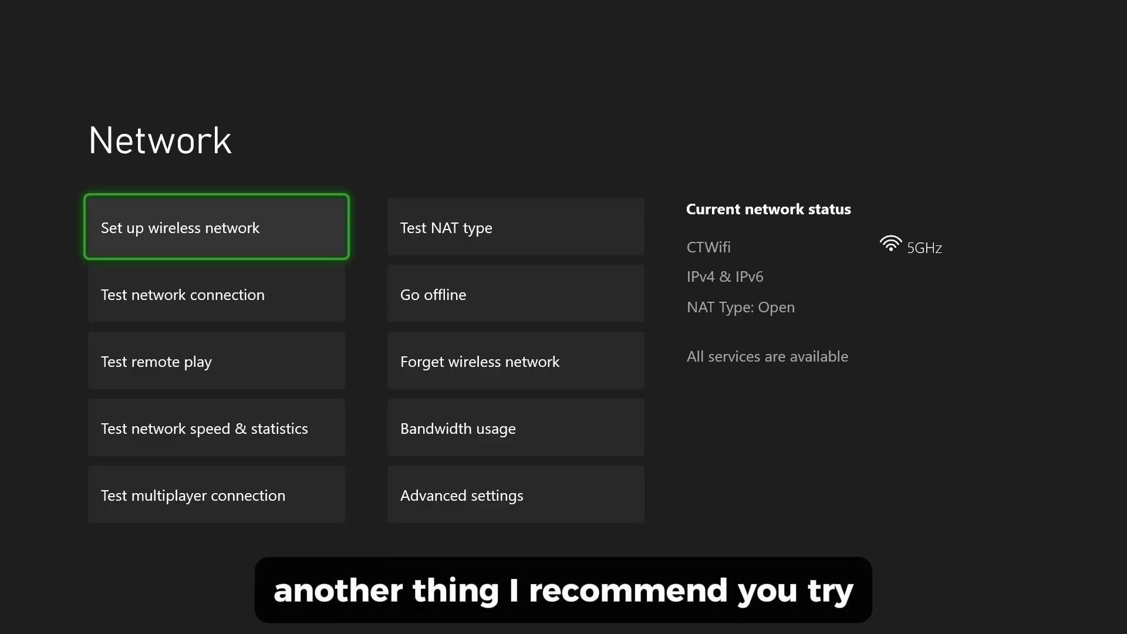
mouse_move(514, 360)
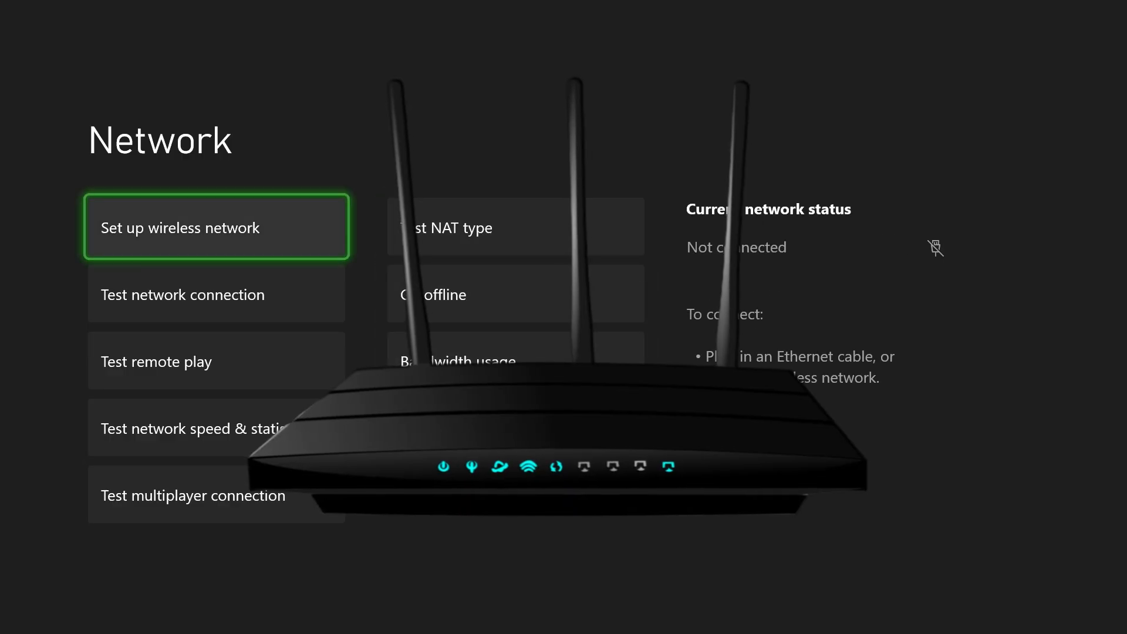
Retest the connection, accept the 'It's all good' result, and back out to the Home screen
click(216, 228)
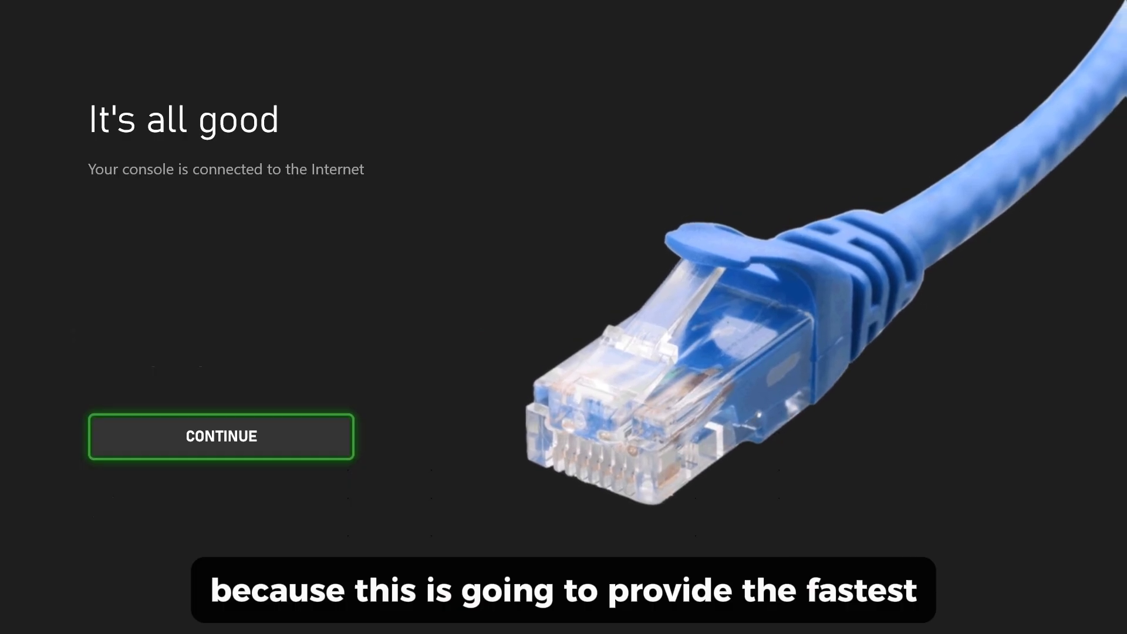
click(220, 437)
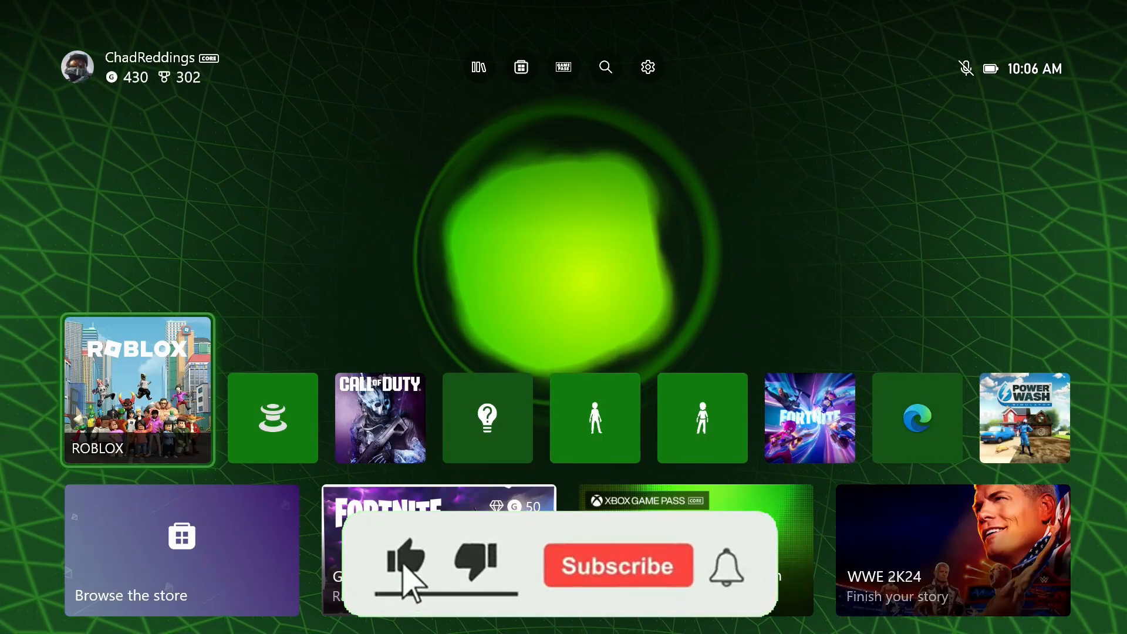
click(616, 565)
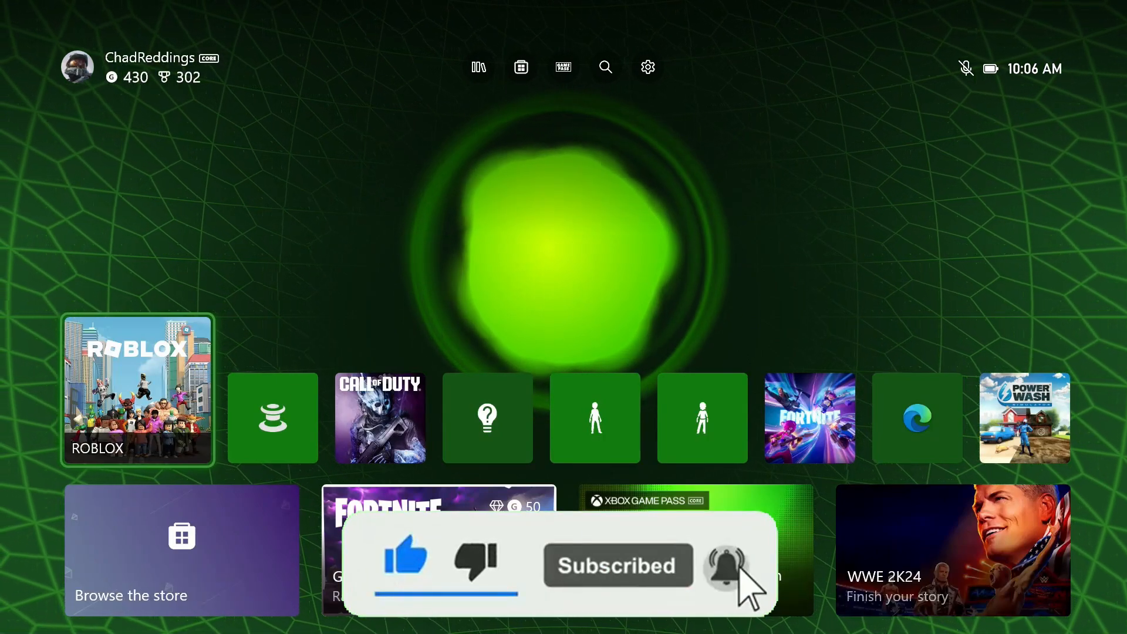